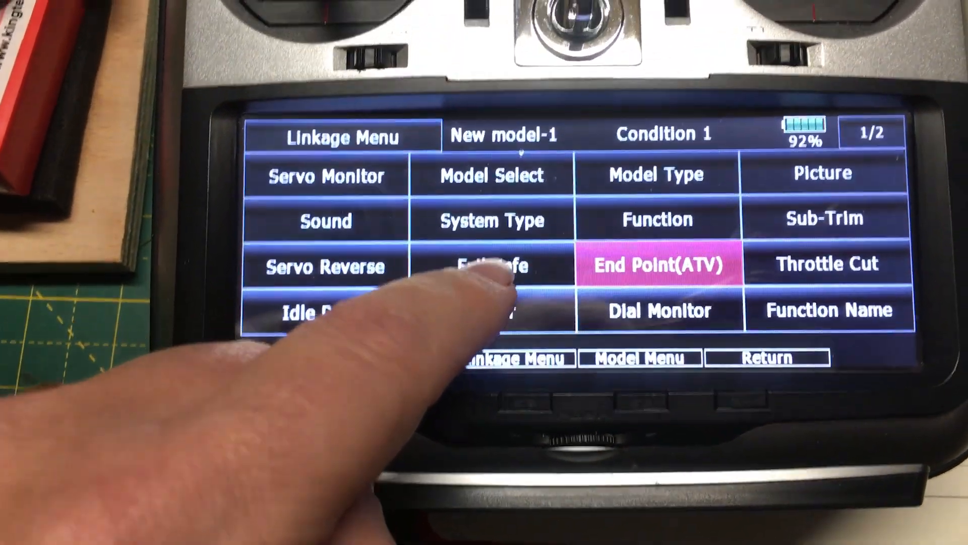
# Open the Fail Safe screen, showing all twelve channels set to Hold.
pyautogui.click(494, 266)
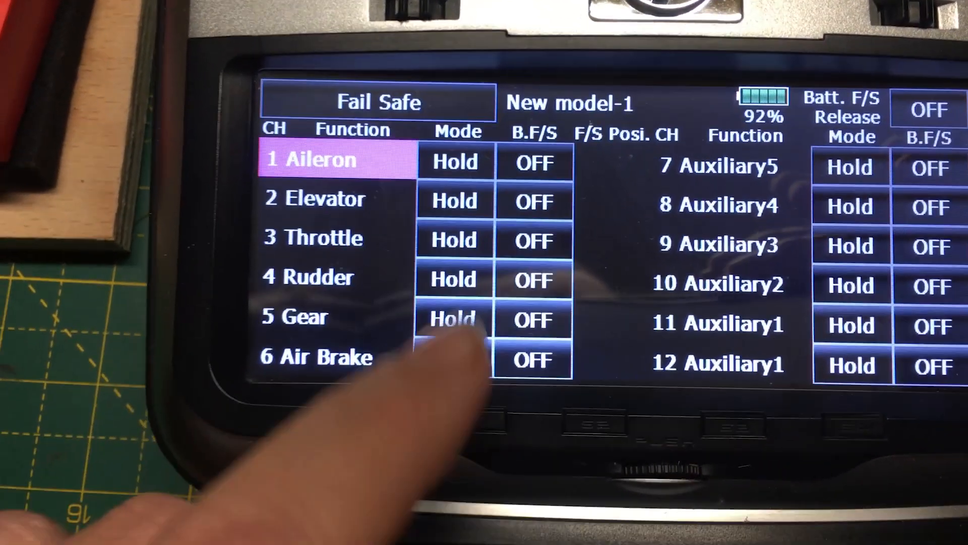
# Go back to the Linkage Menu and open End Point (ATV), showing throttle travel 140% and limit 155%.
pyautogui.click(454, 238)
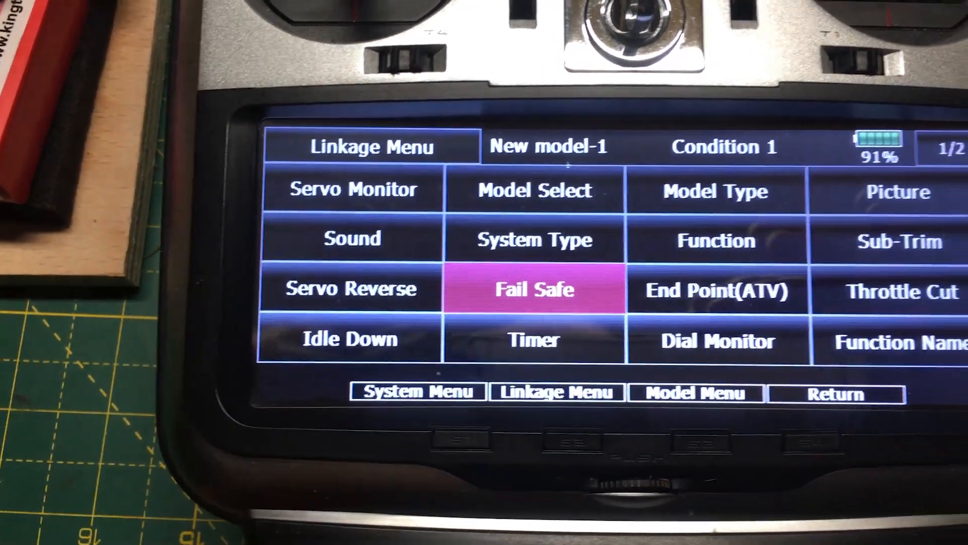
pyautogui.click(718, 290)
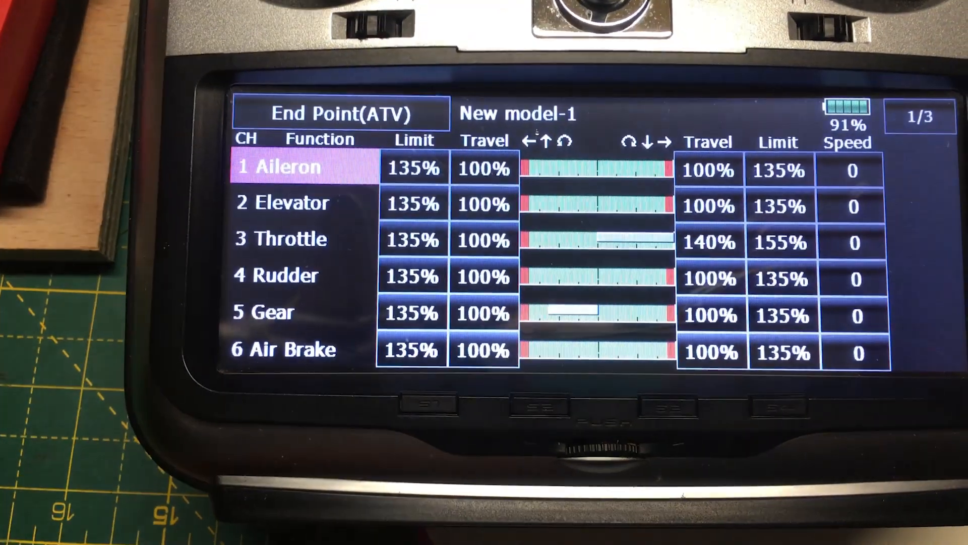